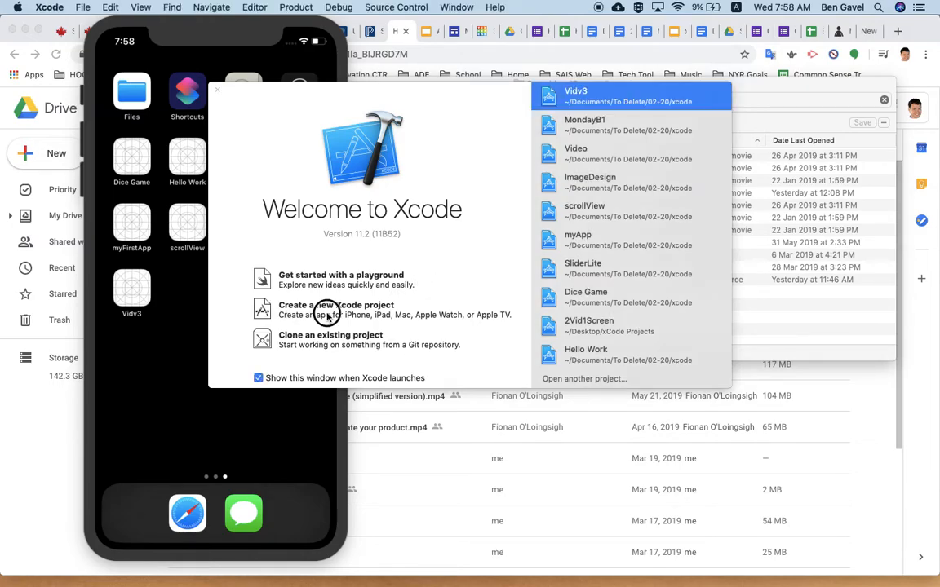
- Start a Single View App project, name it Videov5 and create it in the xcode folder
left_click(336, 310)
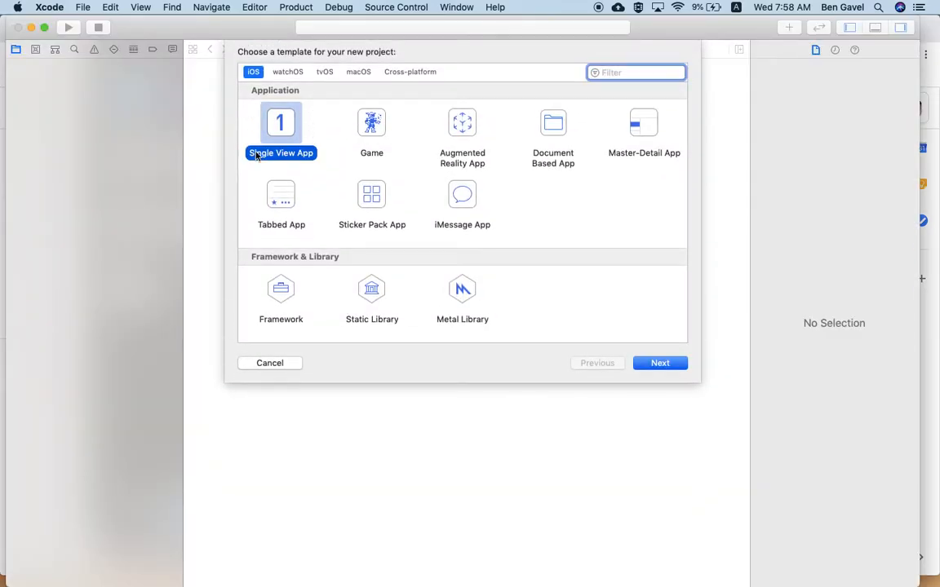
left_click(659, 363)
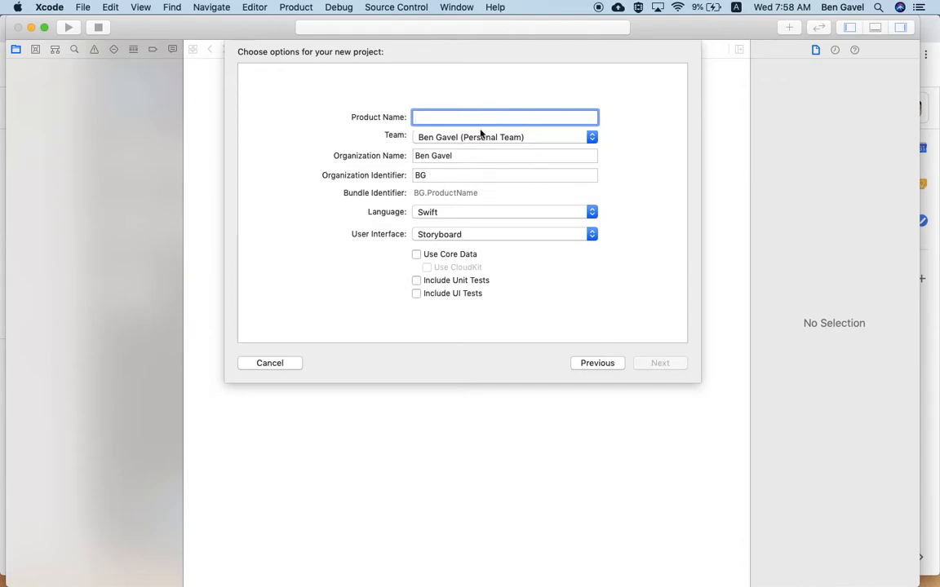
type("Video")
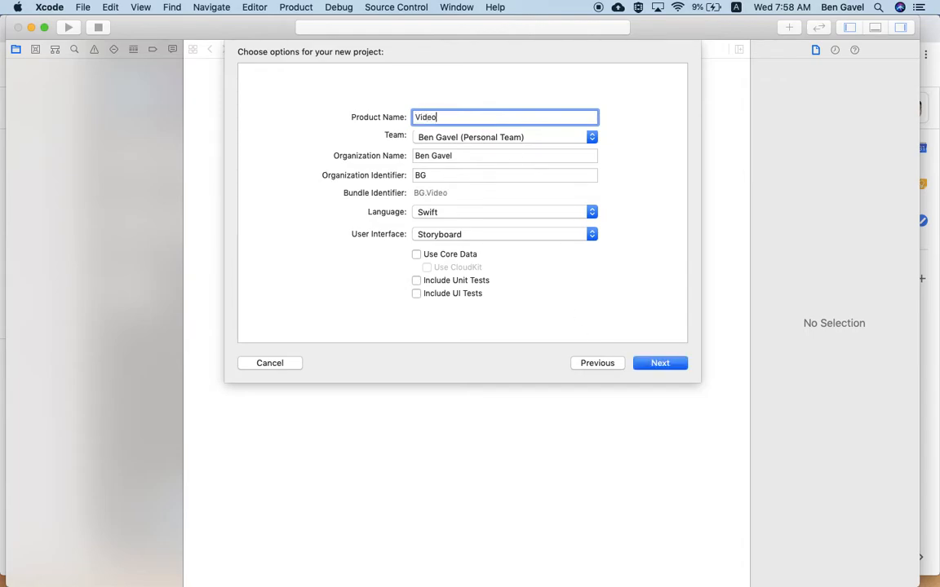
type("v5")
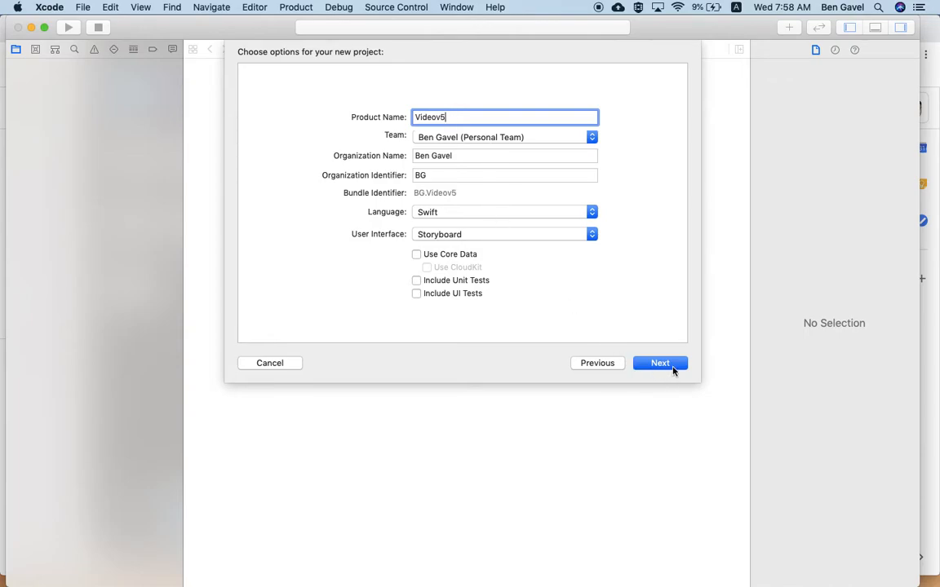
left_click(659, 362)
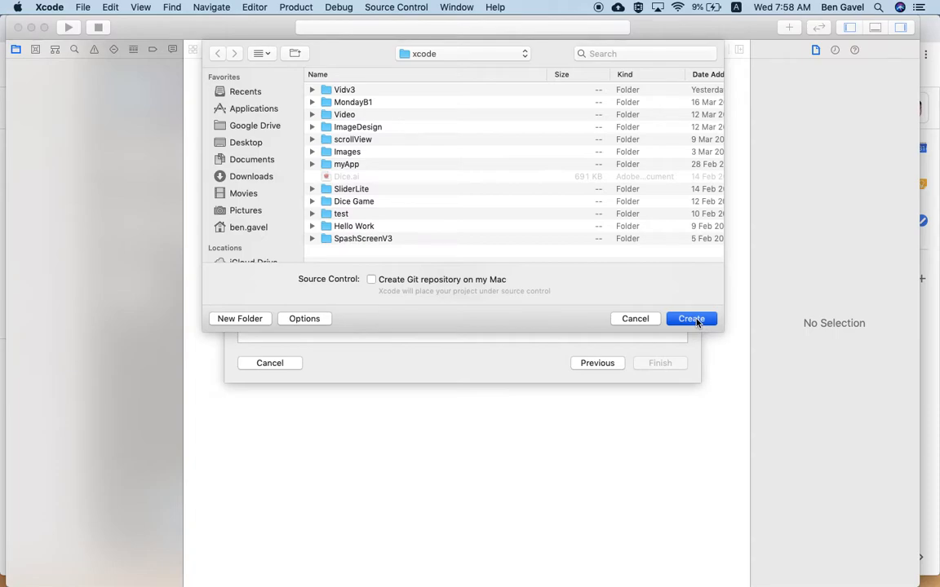
left_click(690, 318)
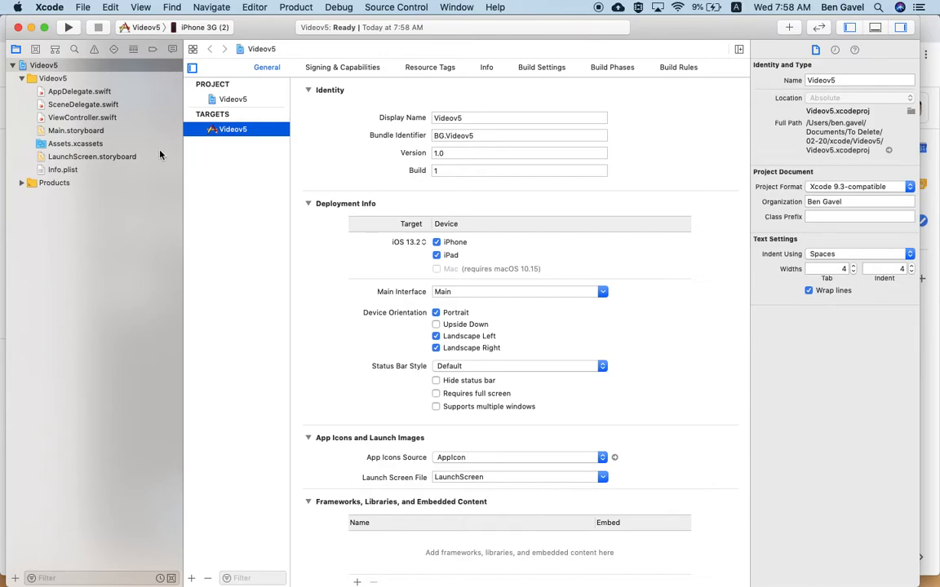
mouse_move(147, 154)
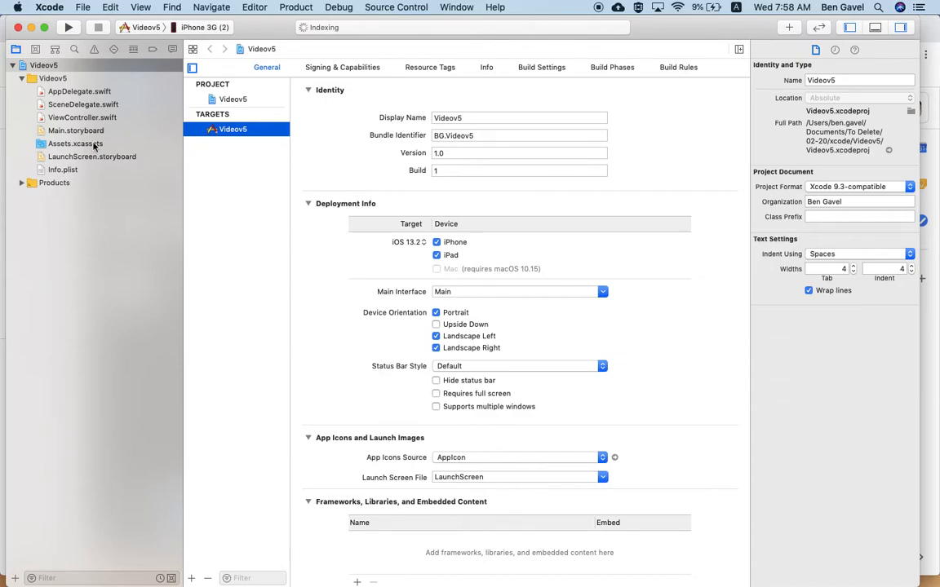
- Drag KTexample.m4v from Finder into the project, copied and added to the Videov5 target
key("cmd+tab")
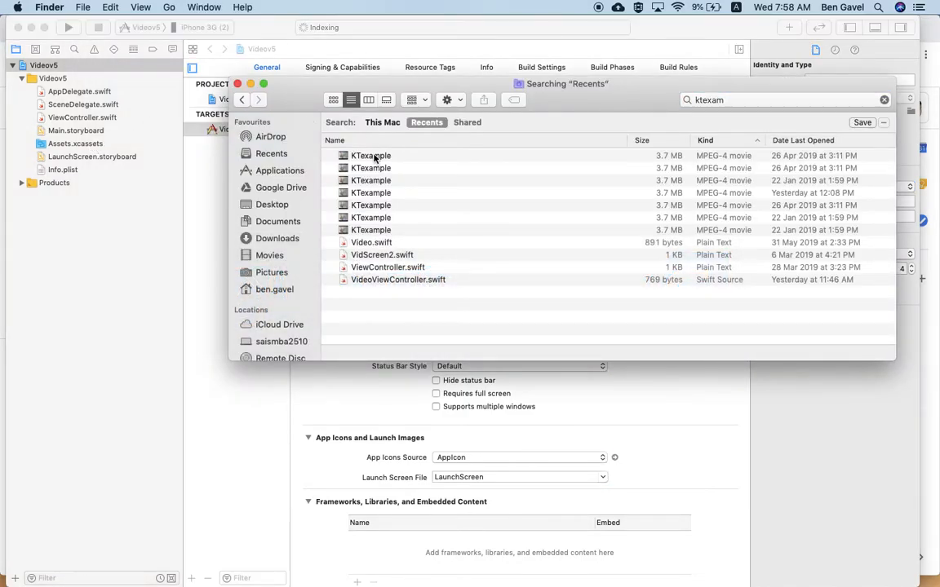
left_click(372, 155)
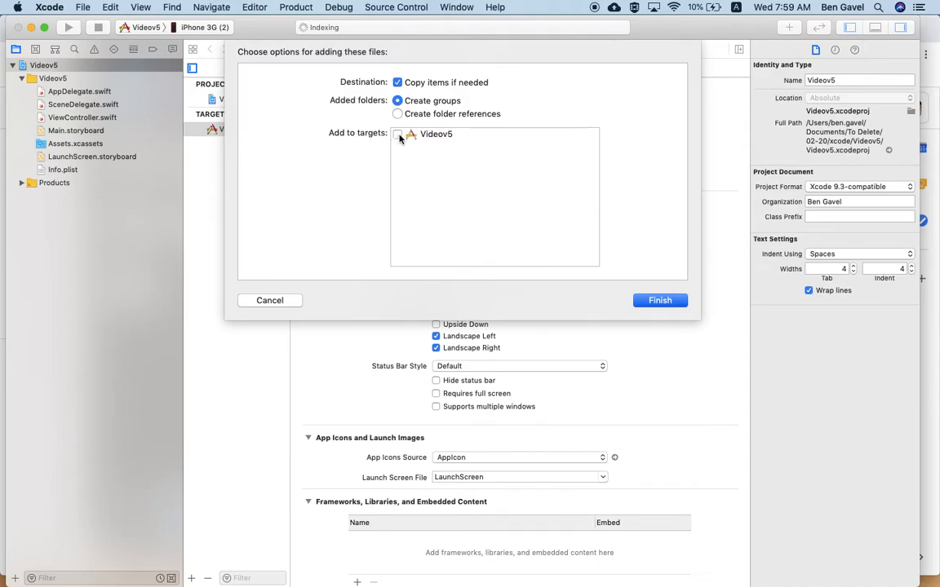
left_click(398, 133)
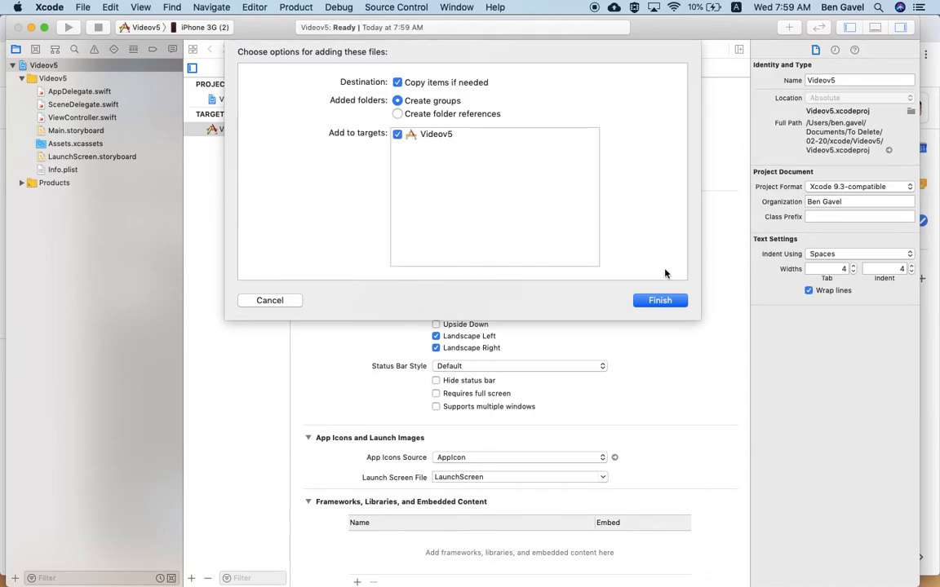
left_click(659, 300)
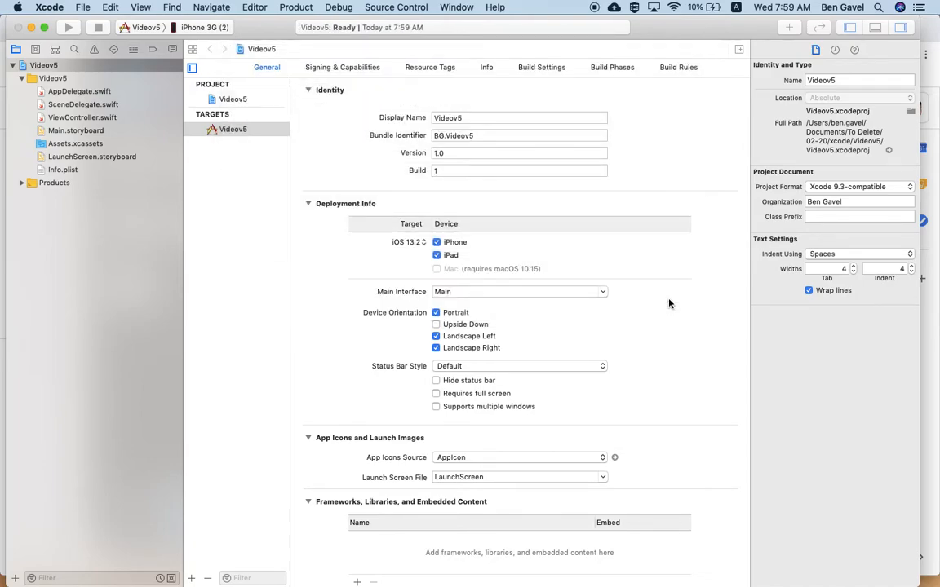
left_click(232, 129)
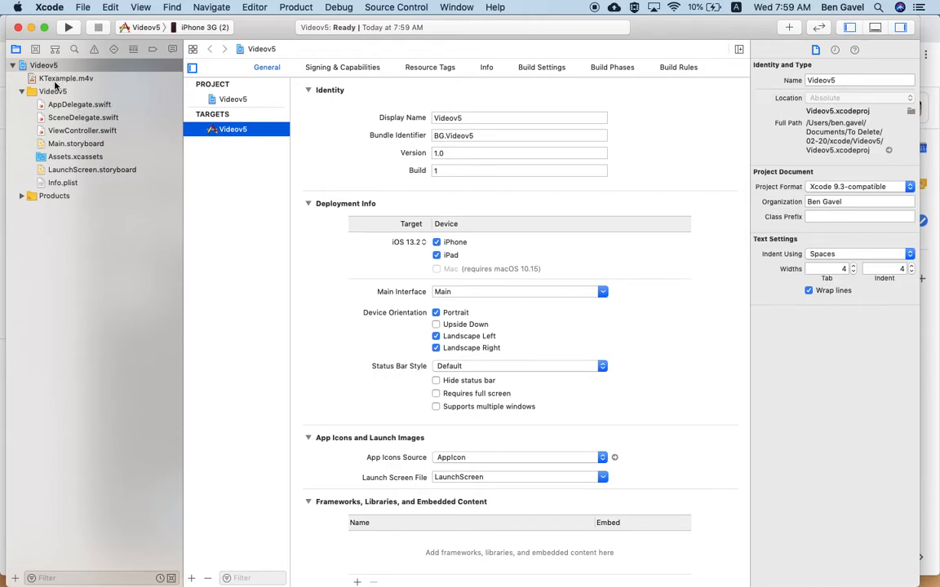
mouse_move(85, 92)
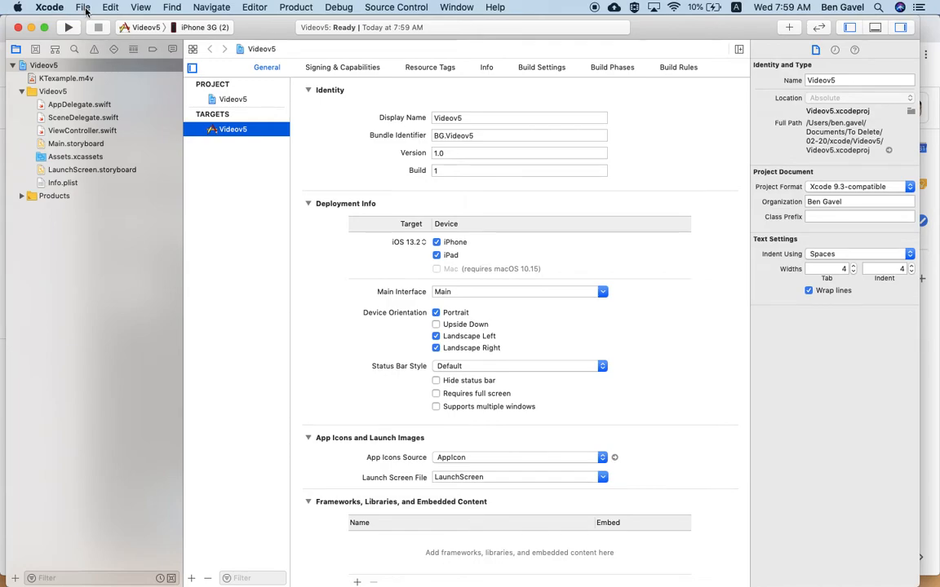
- Begin a new Cocoa Touch Class file from the File > New menu
left_click(81, 6)
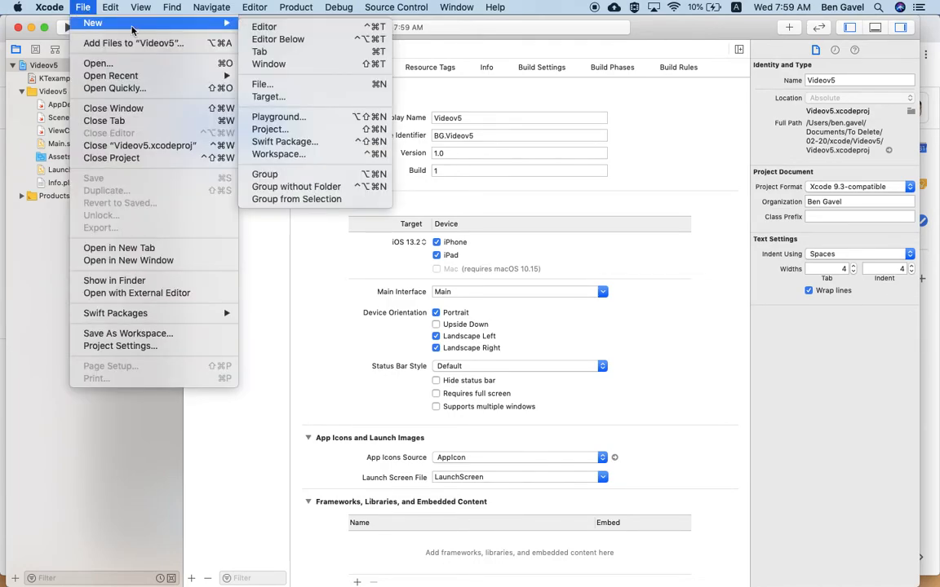
mouse_move(261, 84)
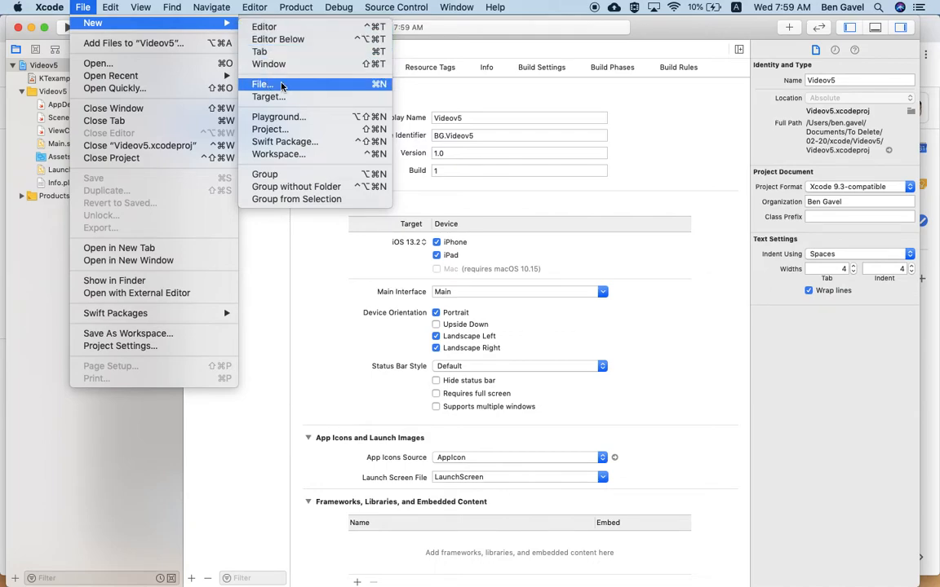
left_click(261, 85)
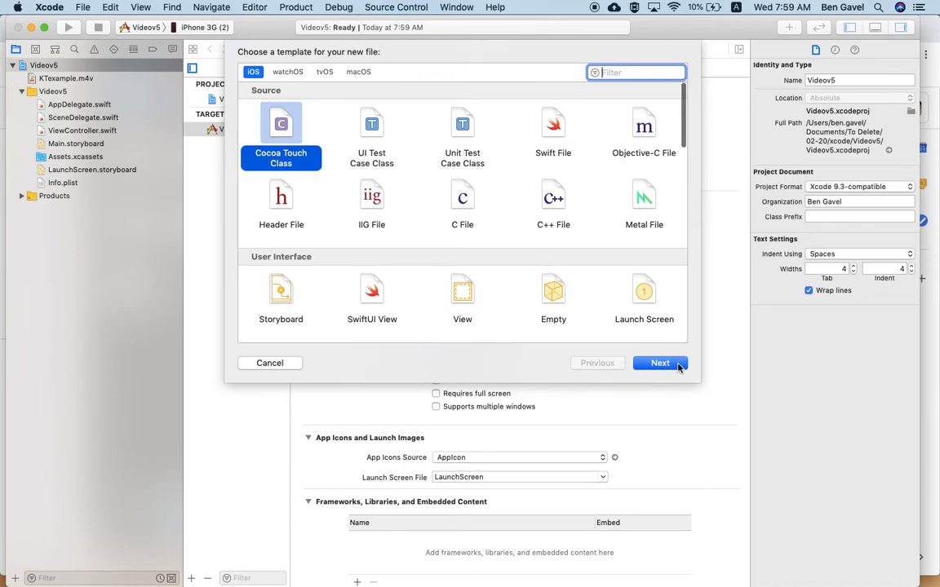
left_click(659, 362)
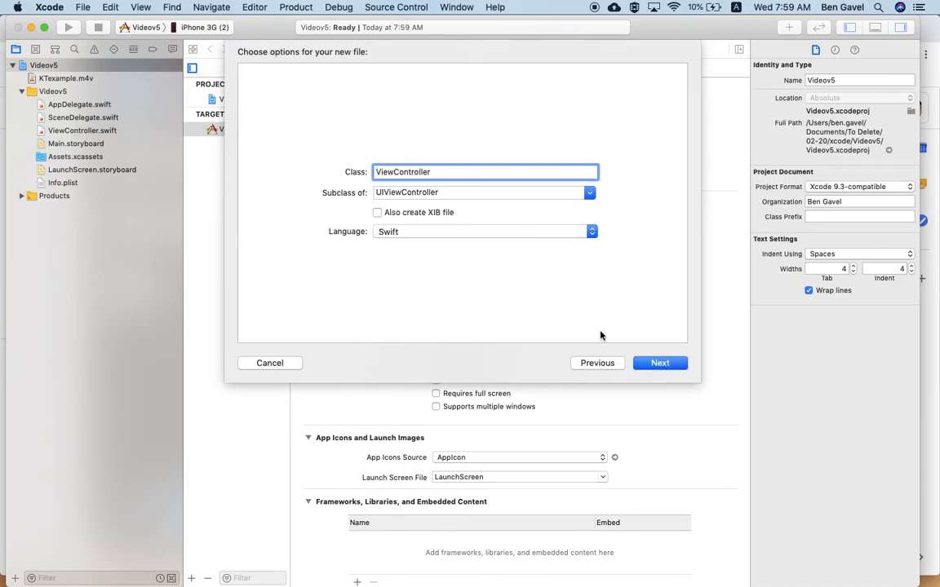
- Name the class VideoScreen as a UIViewController subclass and create it
left_click(589, 192)
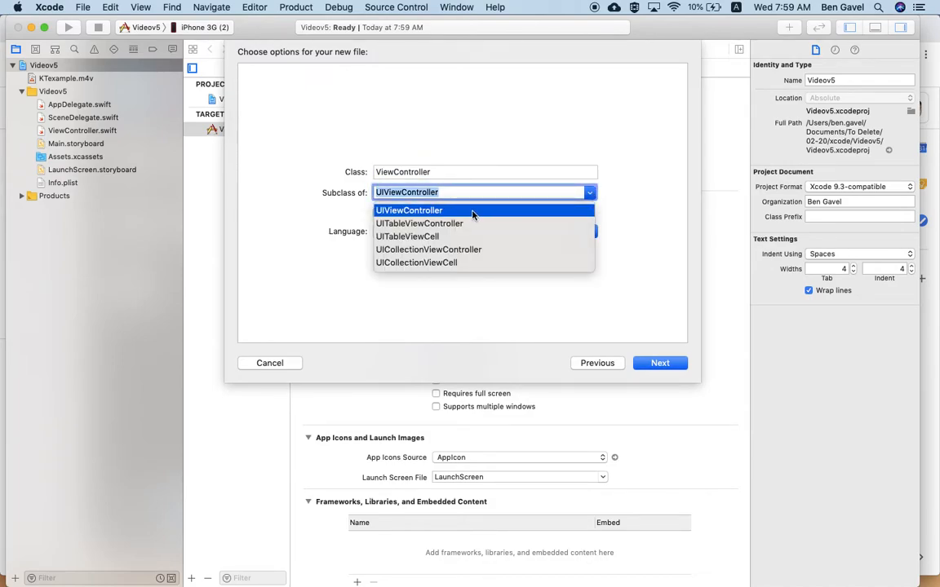
left_click(408, 211)
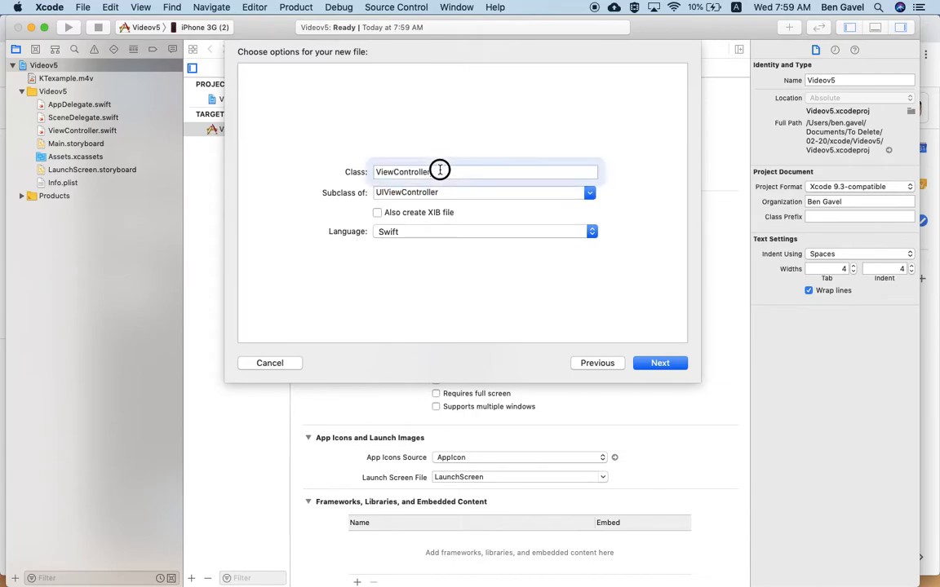
type("Video")
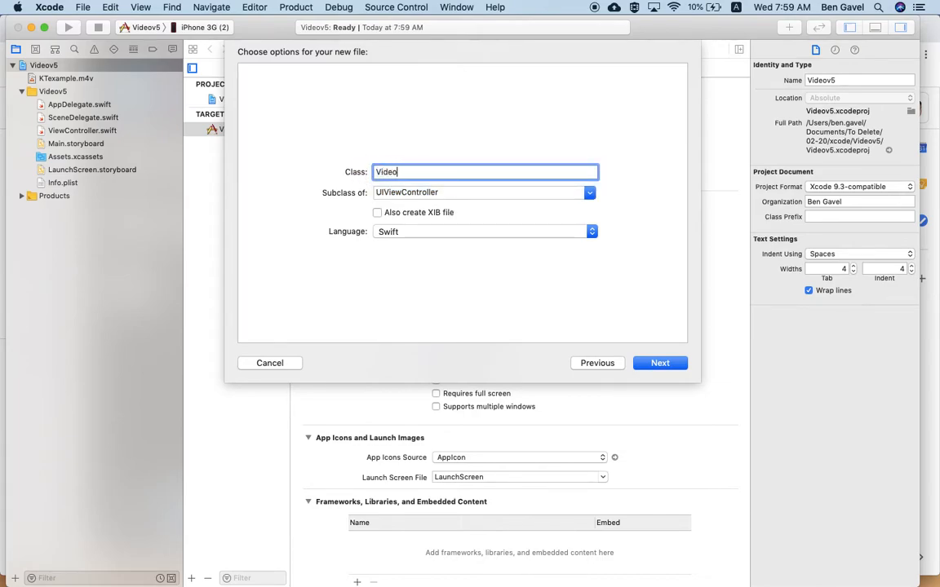
type("Screen")
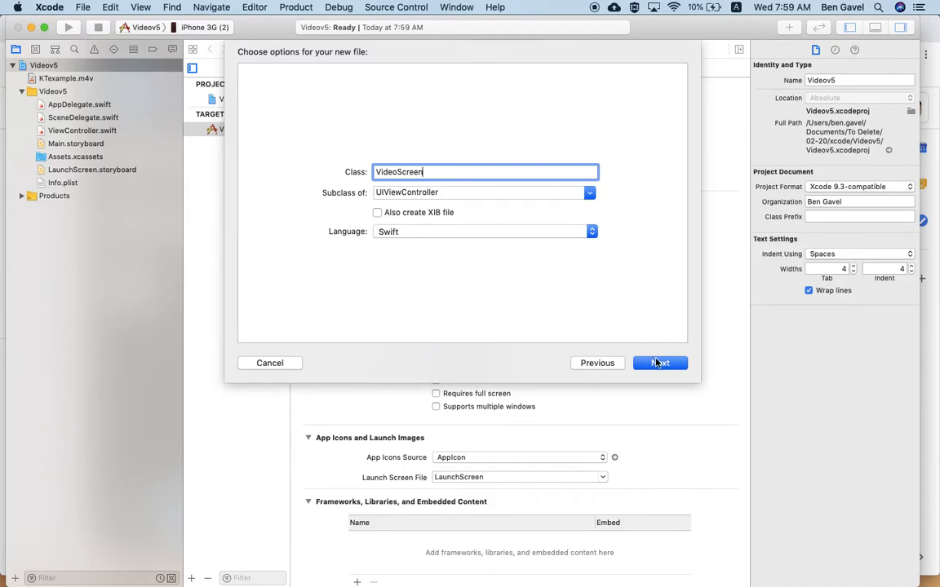
left_click(660, 363)
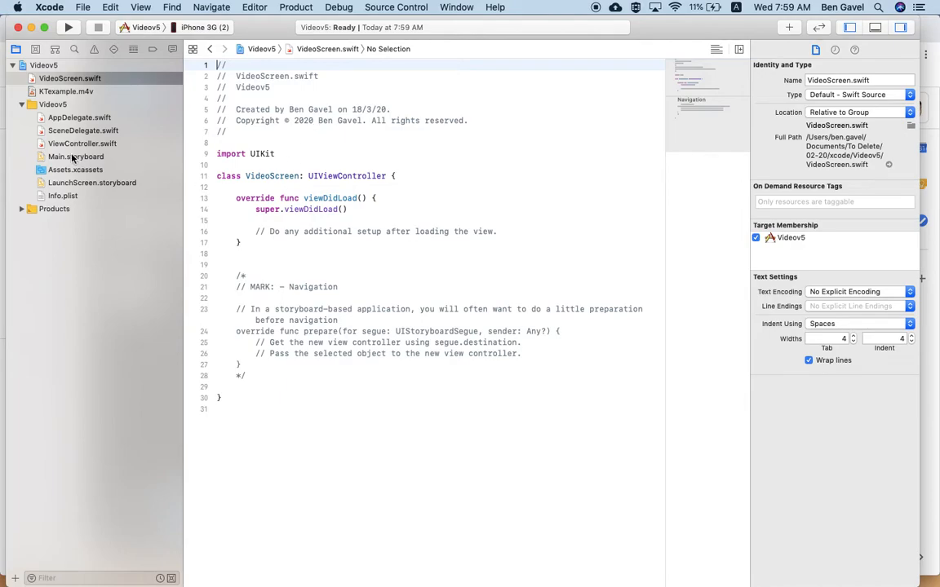
- Drag a Button from the Objects library onto the View Controller canvas in Main.storyboard
left_click(75, 157)
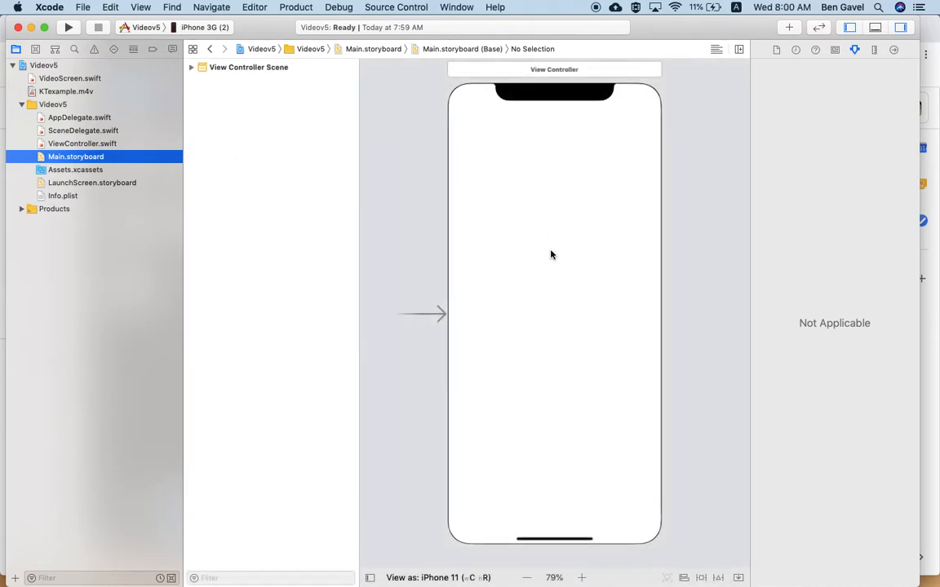
left_click(525, 577)
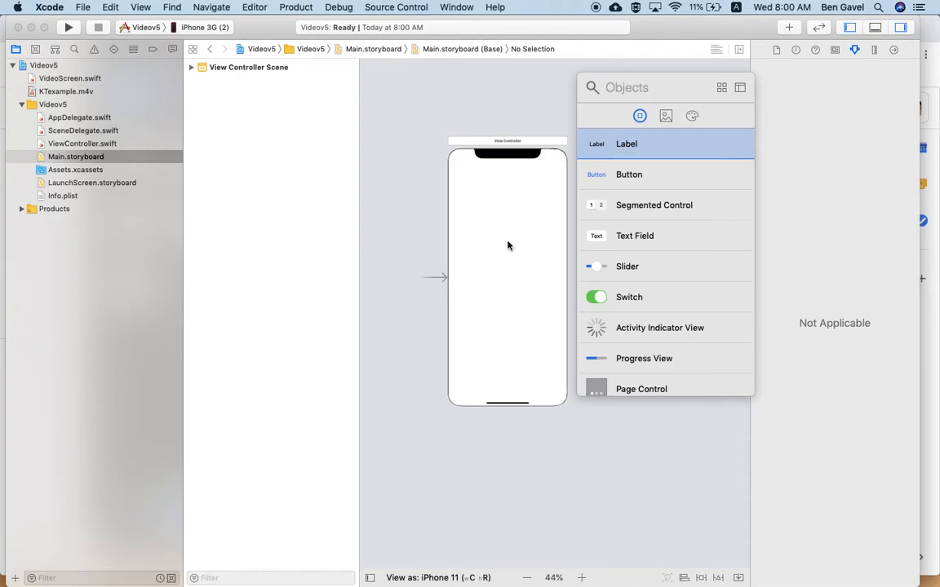
left_click_drag(629, 173, 508, 242)
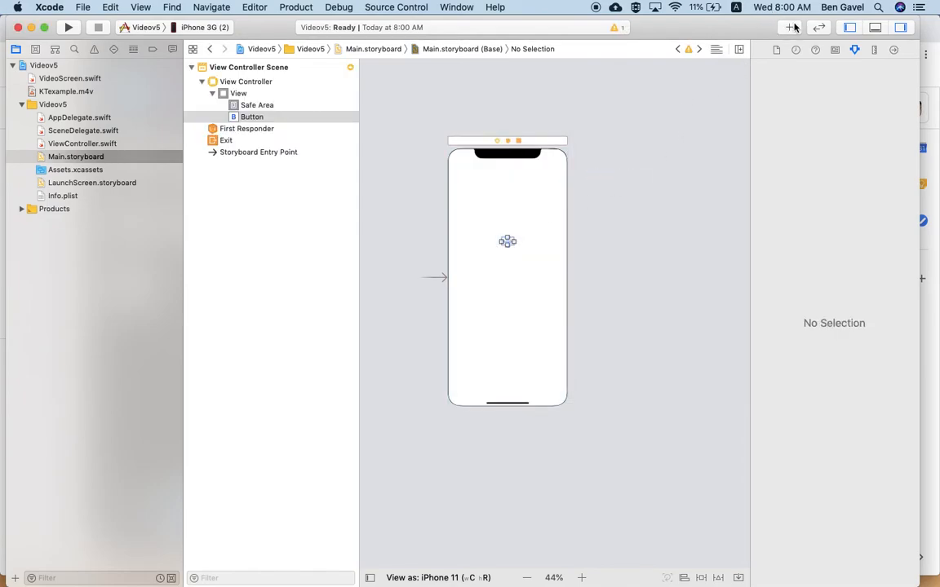
left_click(251, 118)
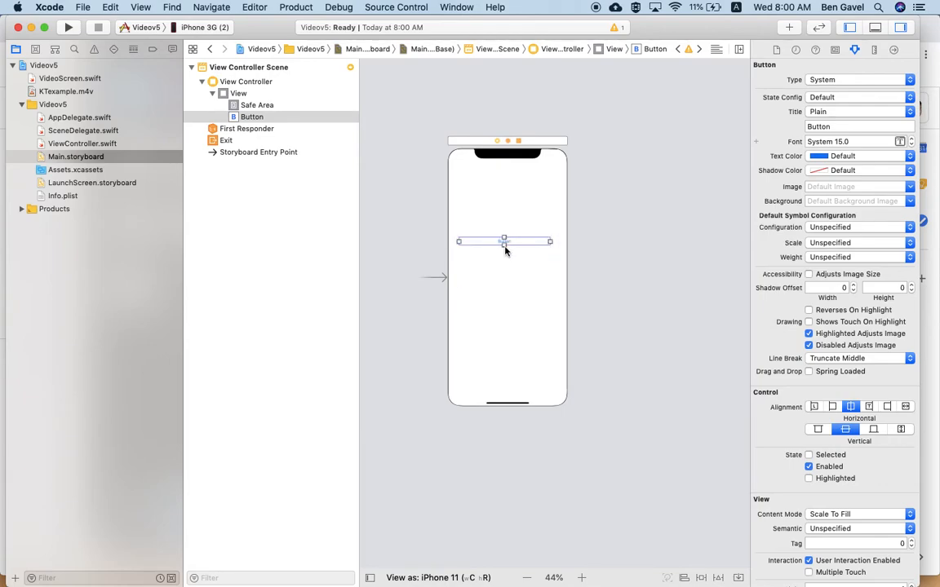
left_click(68, 26)
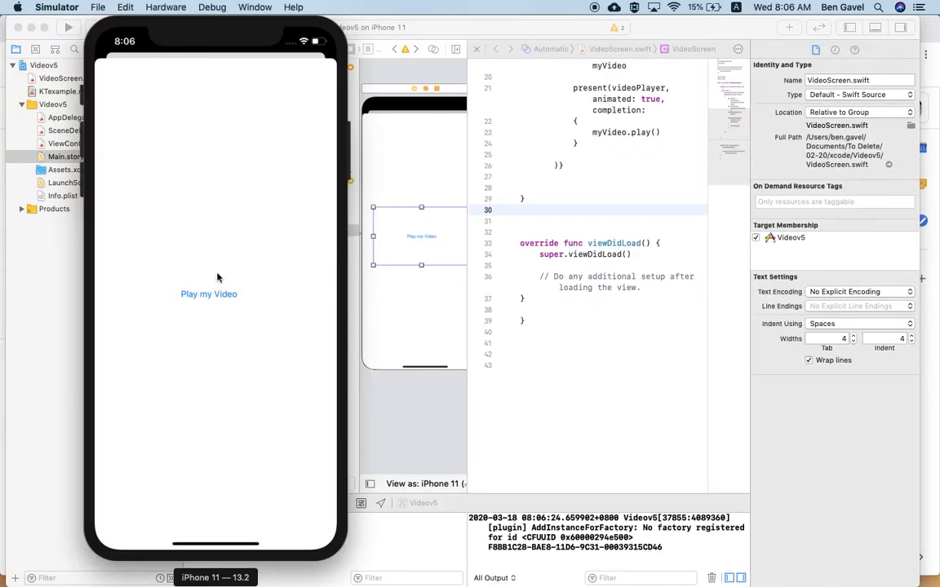
mouse_move(212, 345)
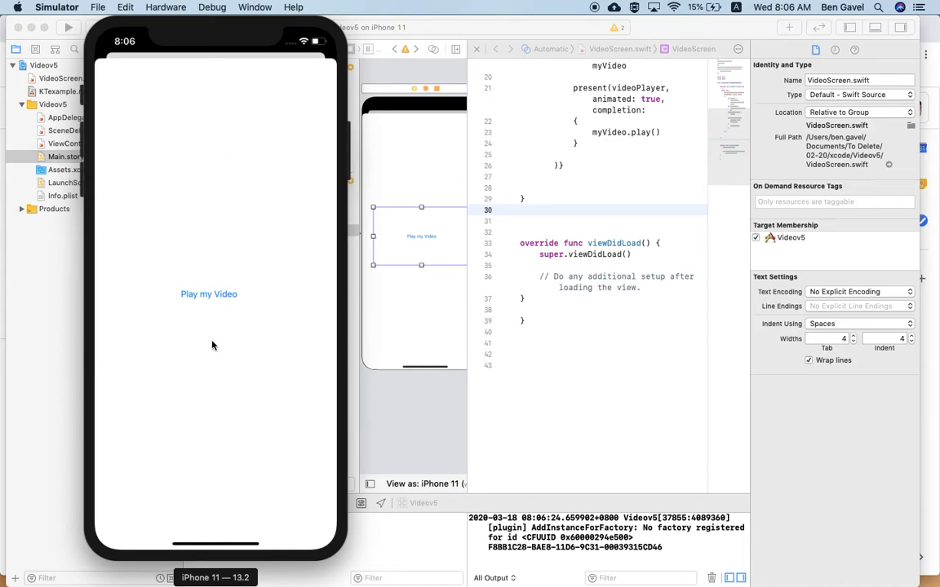
mouse_move(213, 166)
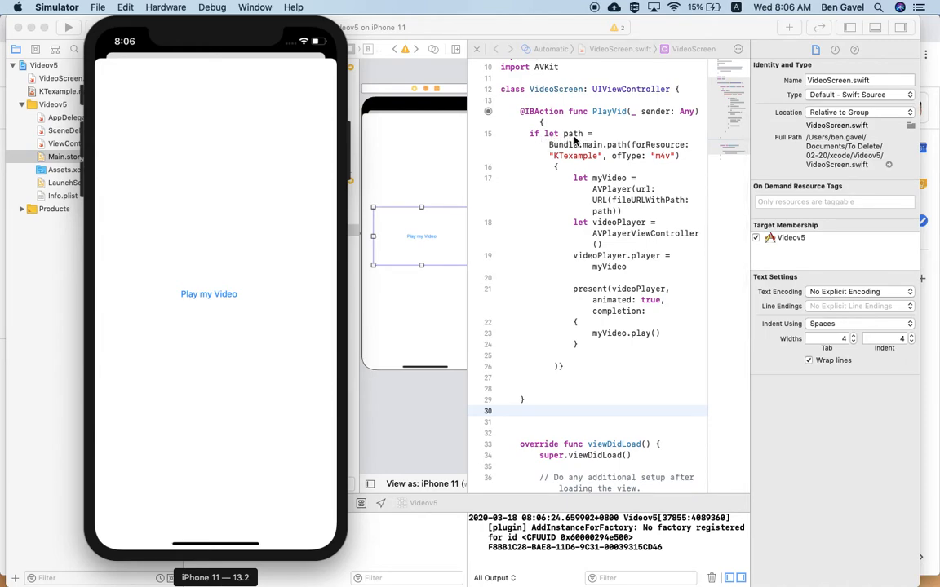
mouse_move(565, 237)
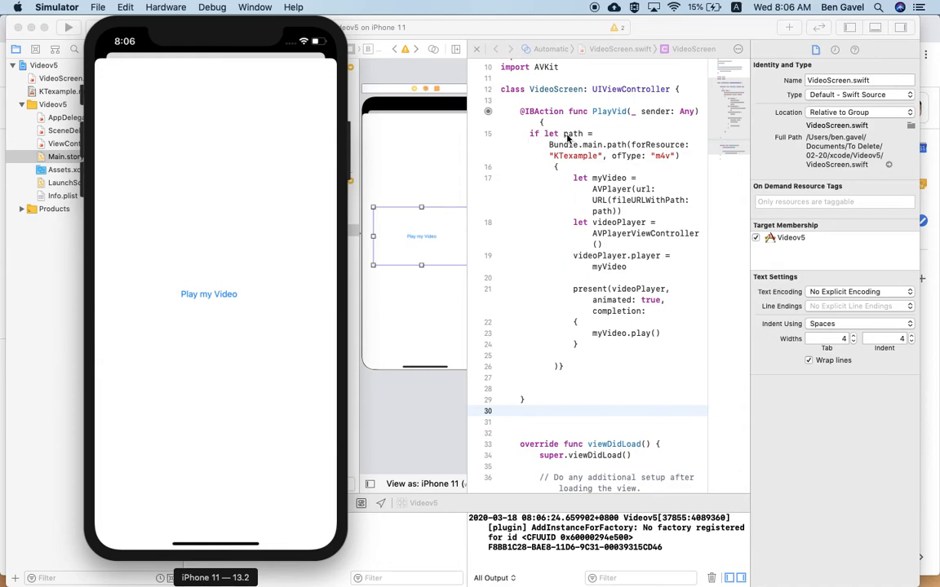
mouse_move(561, 168)
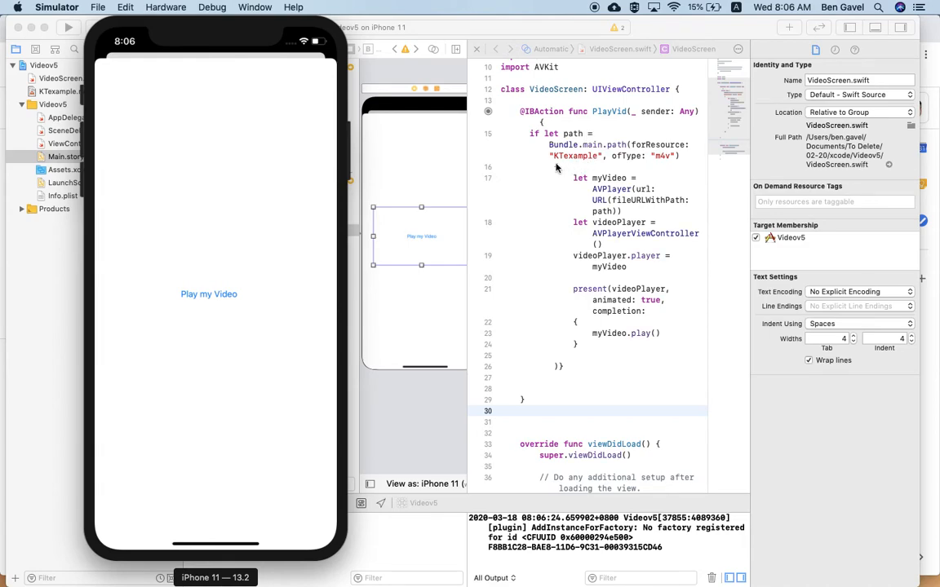
mouse_move(619, 157)
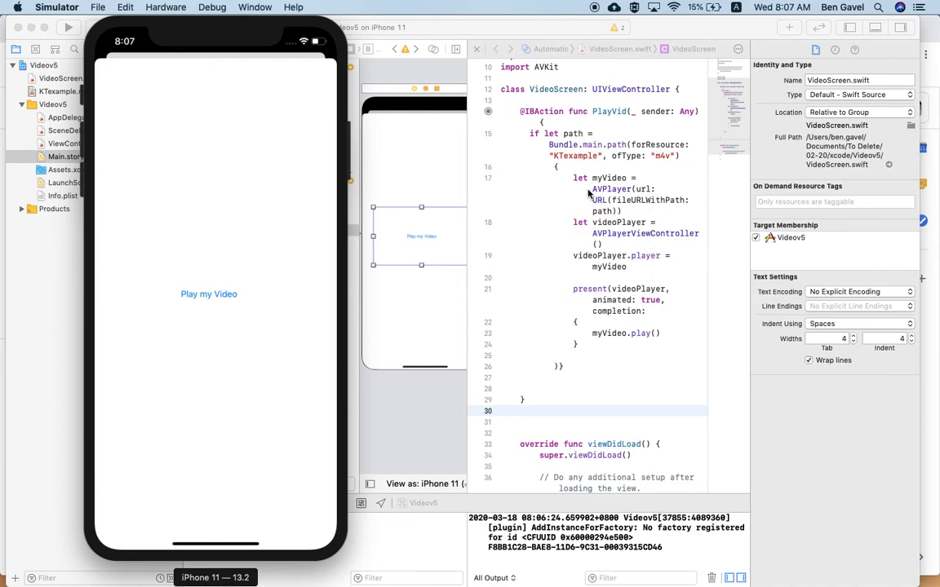
mouse_move(611, 215)
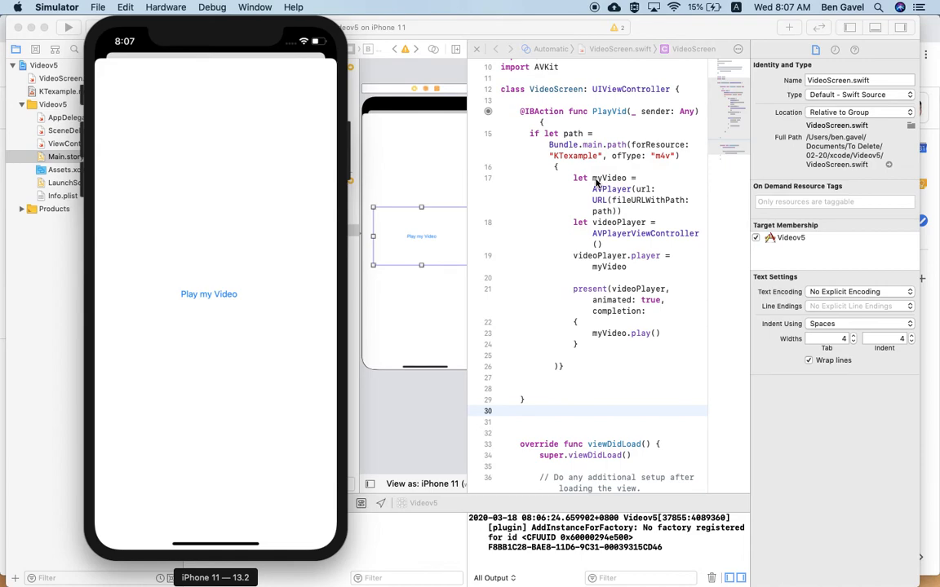
mouse_move(629, 186)
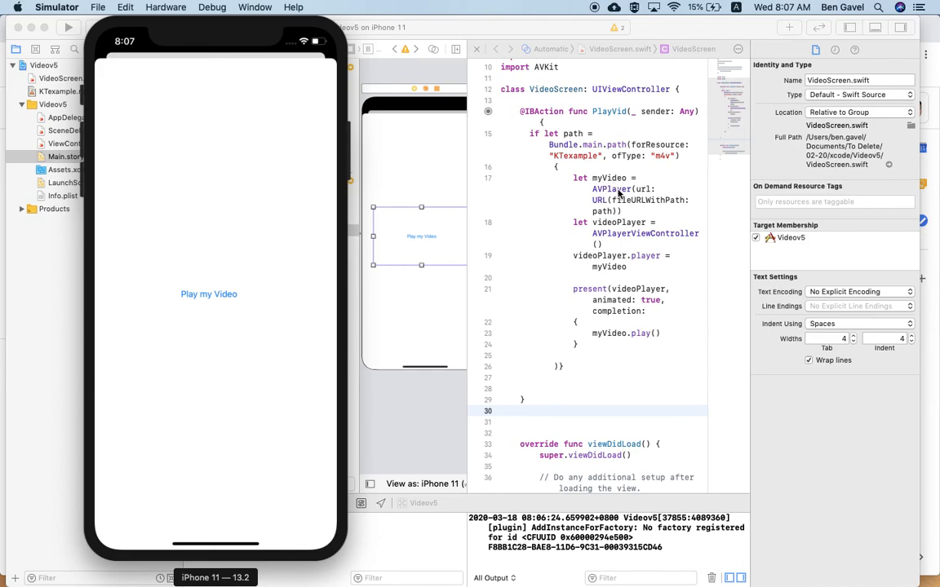
mouse_move(607, 268)
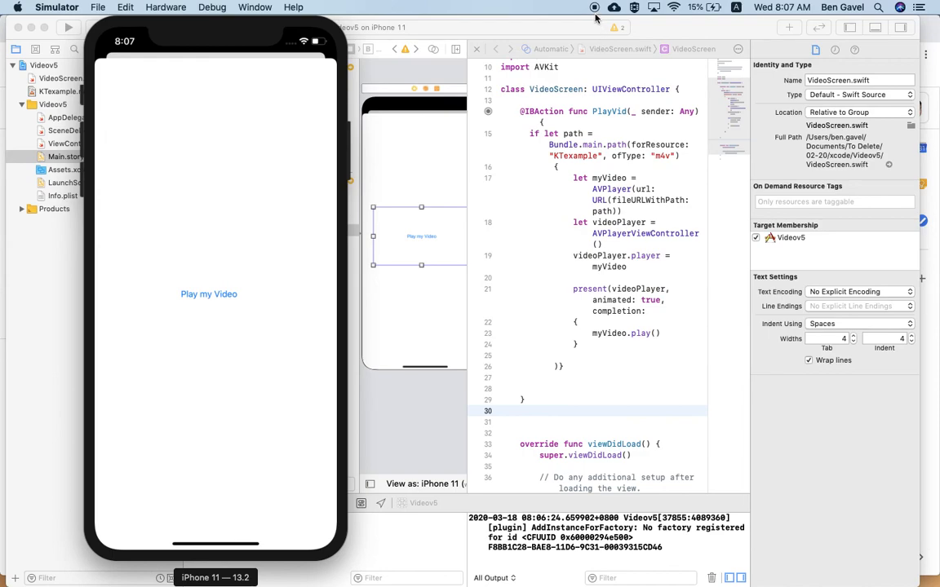
mouse_move(594, 10)
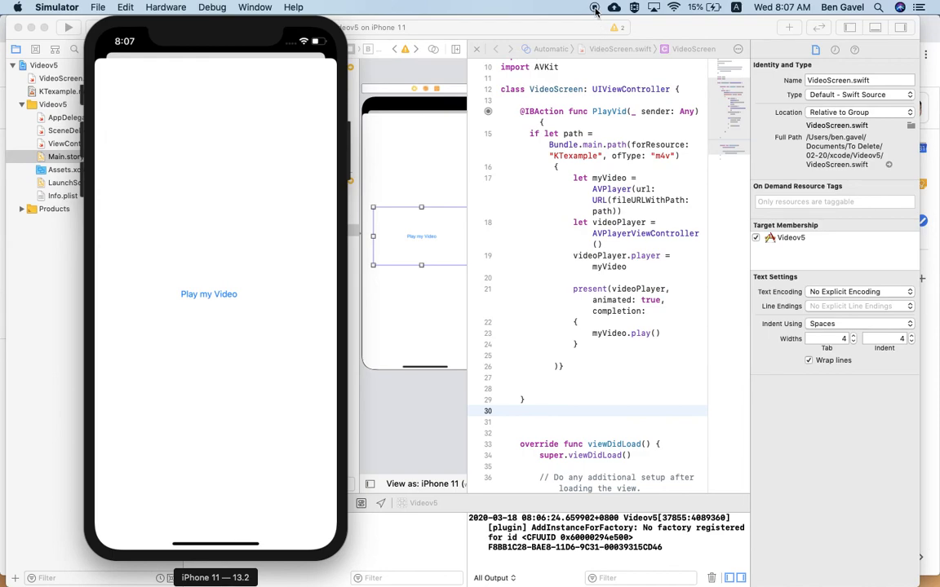